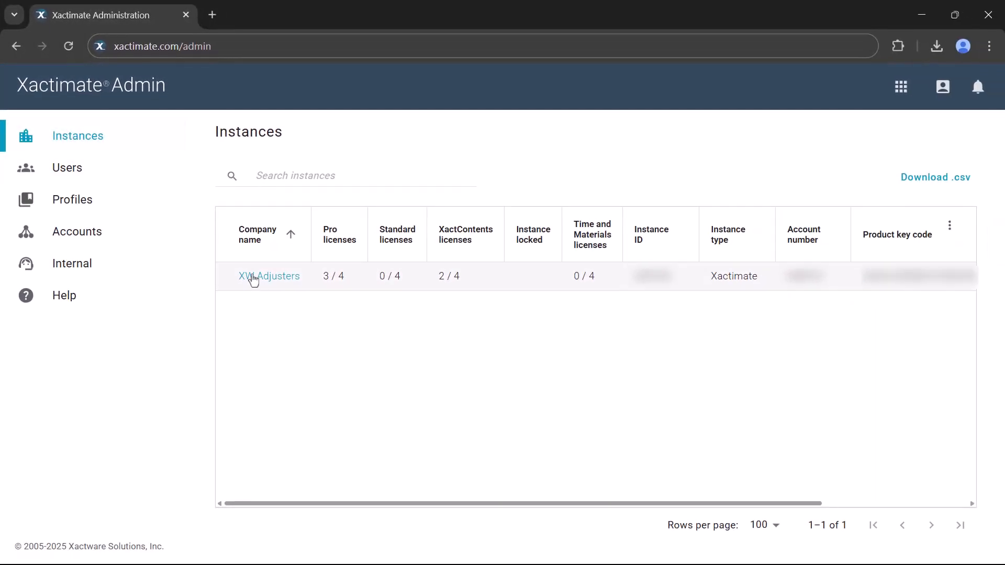
Open the XW Adjusters instance to view its Users list.
{"action": "left_click", "coordinate": [268, 276]}
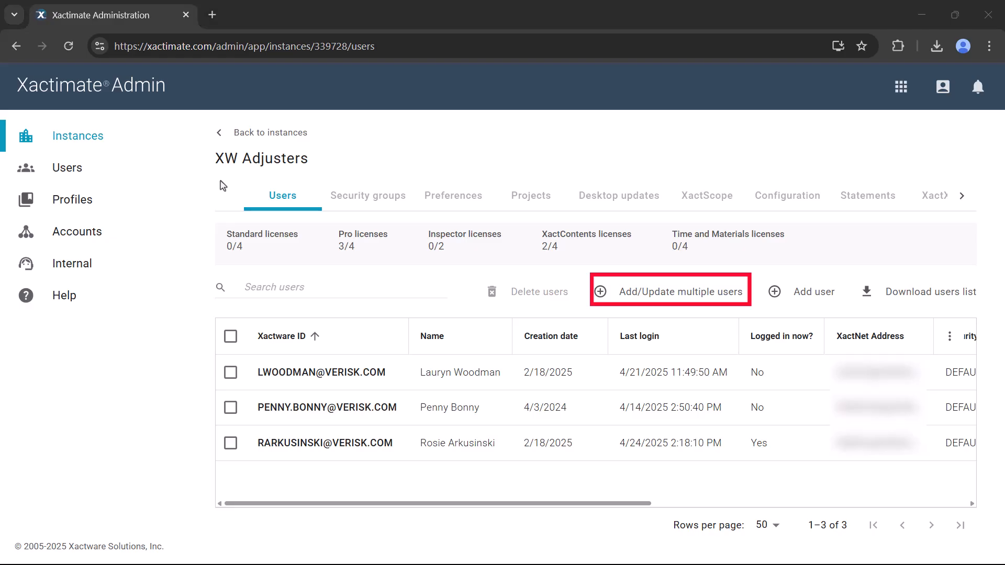
{"action": "left_click", "coordinate": [814, 291]}
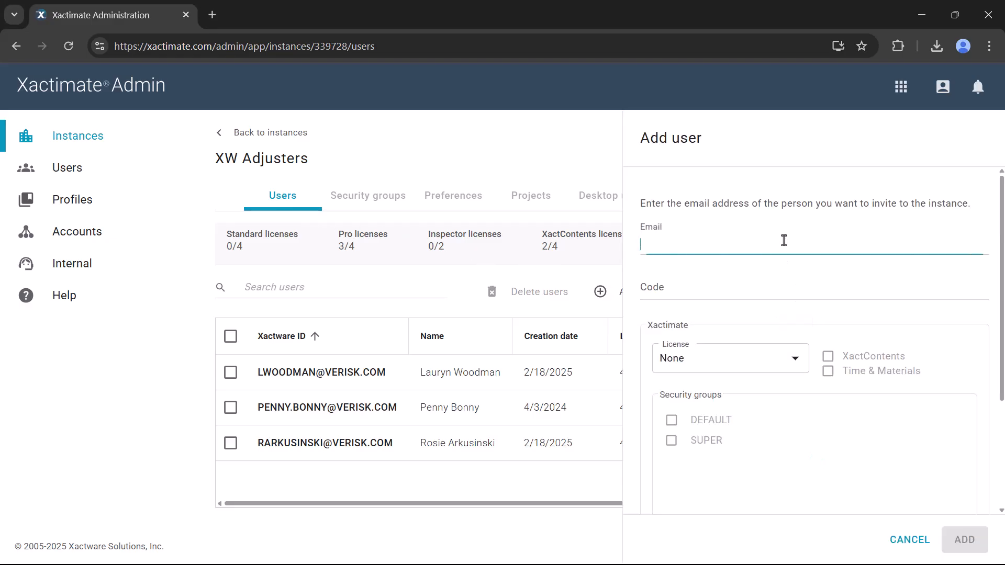
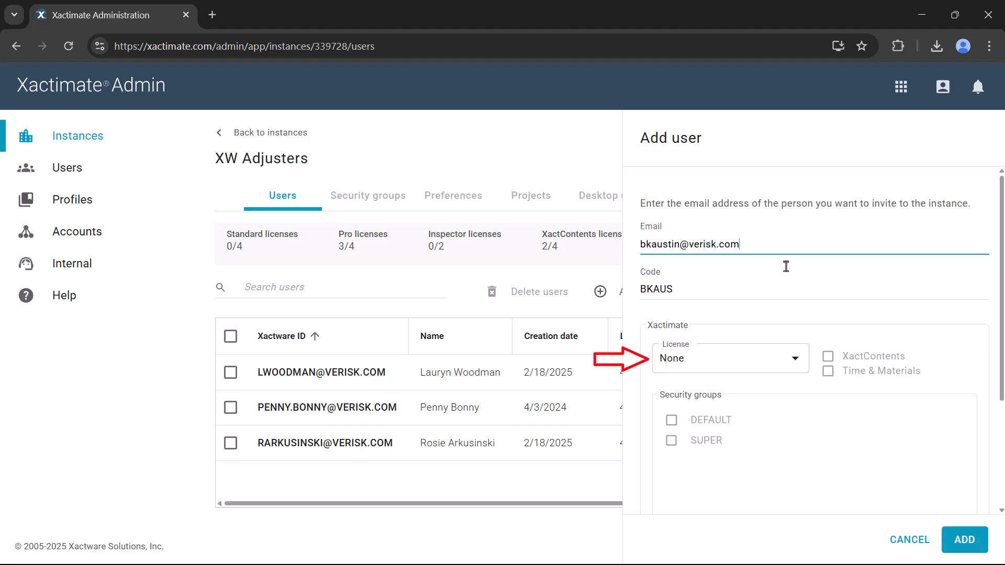
{"action": "left_click", "coordinate": [731, 358]}
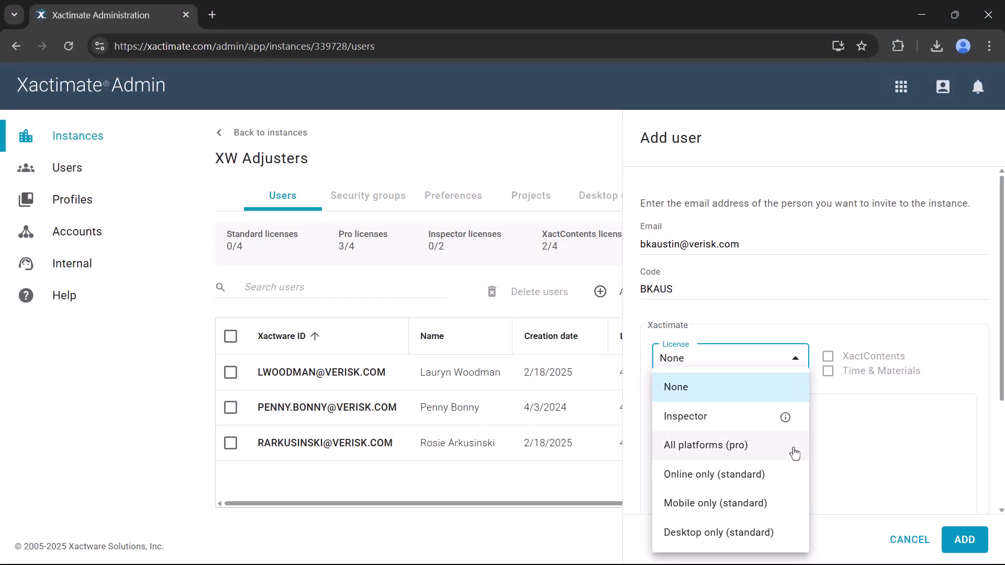
Create the user with an All platforms (pro) license, XactContents and Time & Materials.
{"action": "left_click", "coordinate": [705, 445]}
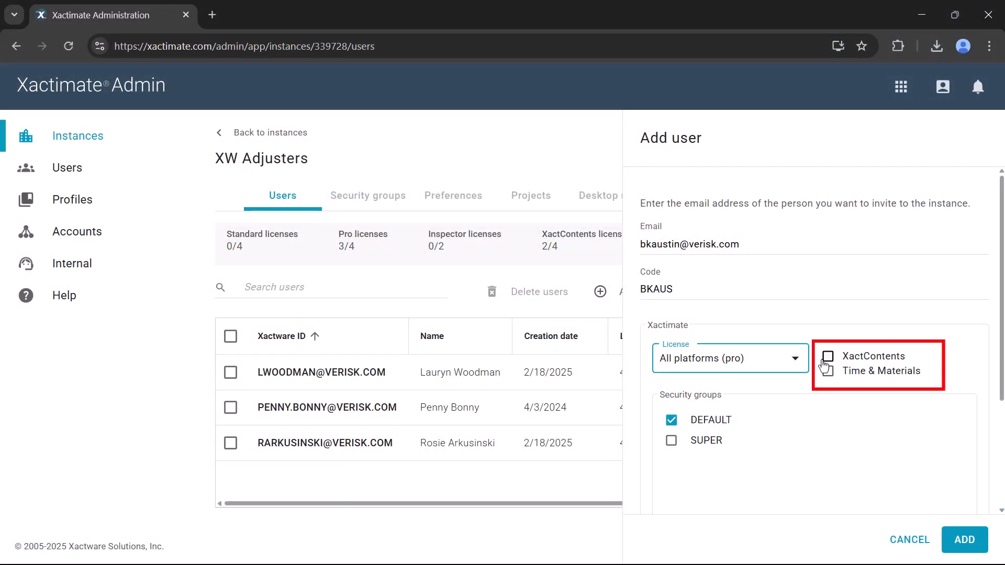
{"action": "left_click", "coordinate": [828, 356]}
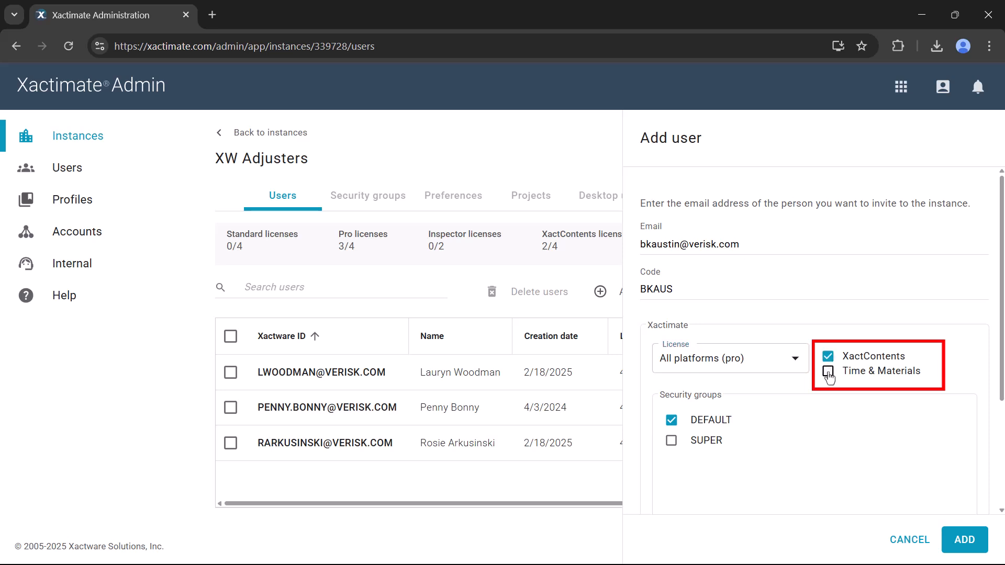
{"action": "left_click", "coordinate": [827, 372]}
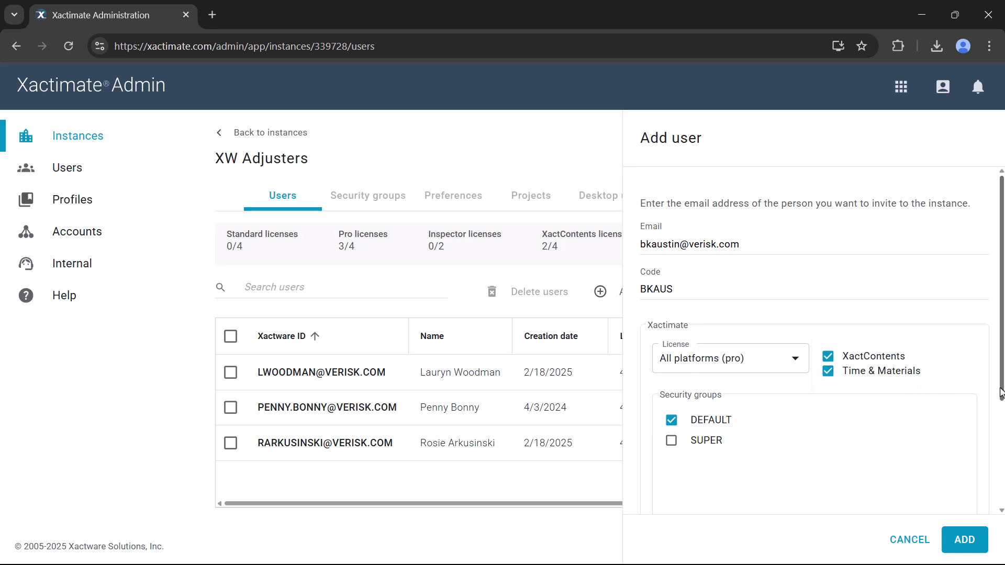
{"action": "scroll", "scroll_direction": "down", "scroll_amount": 3}
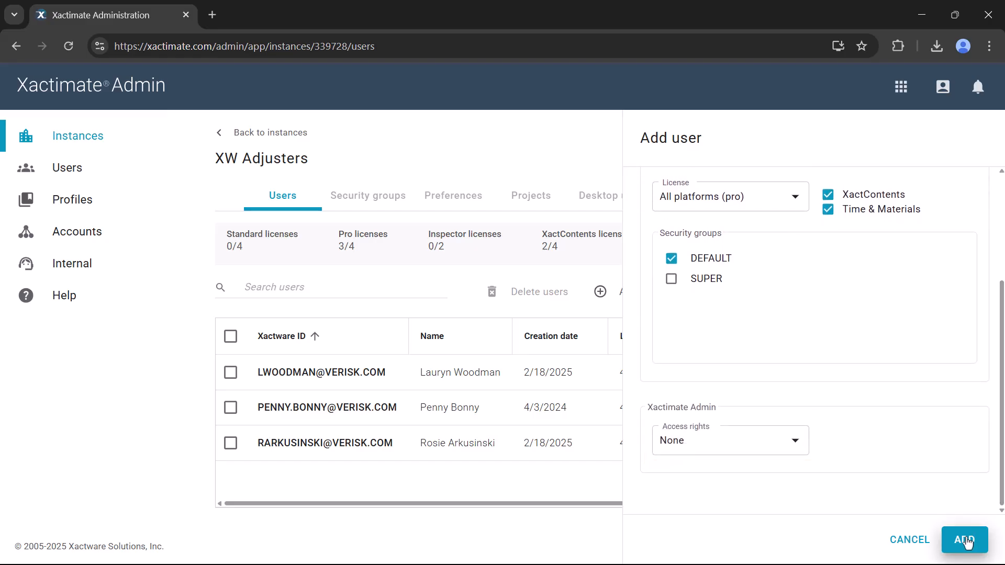
{"action": "left_click", "coordinate": [965, 540]}
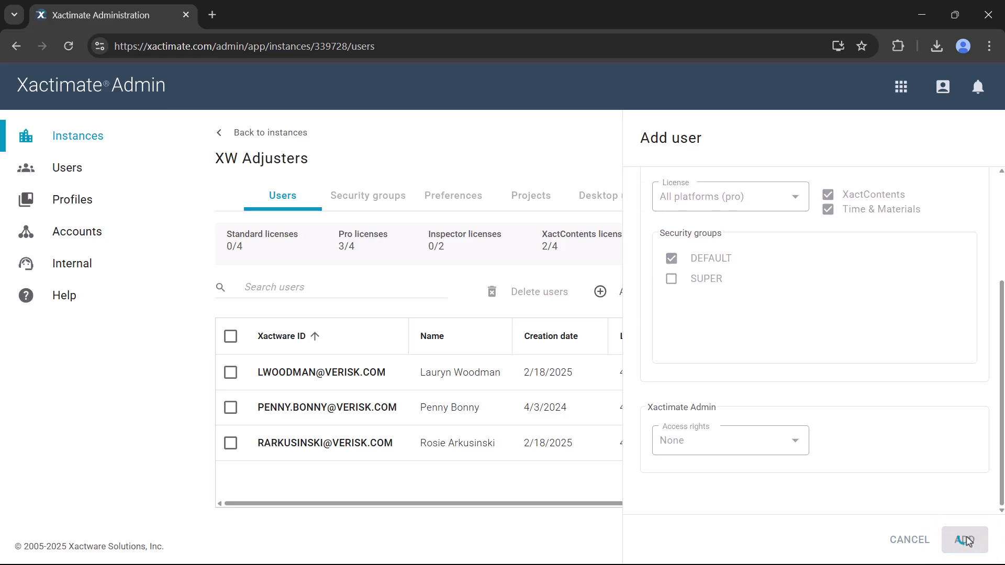
{"action": "left_click", "coordinate": [964, 540]}
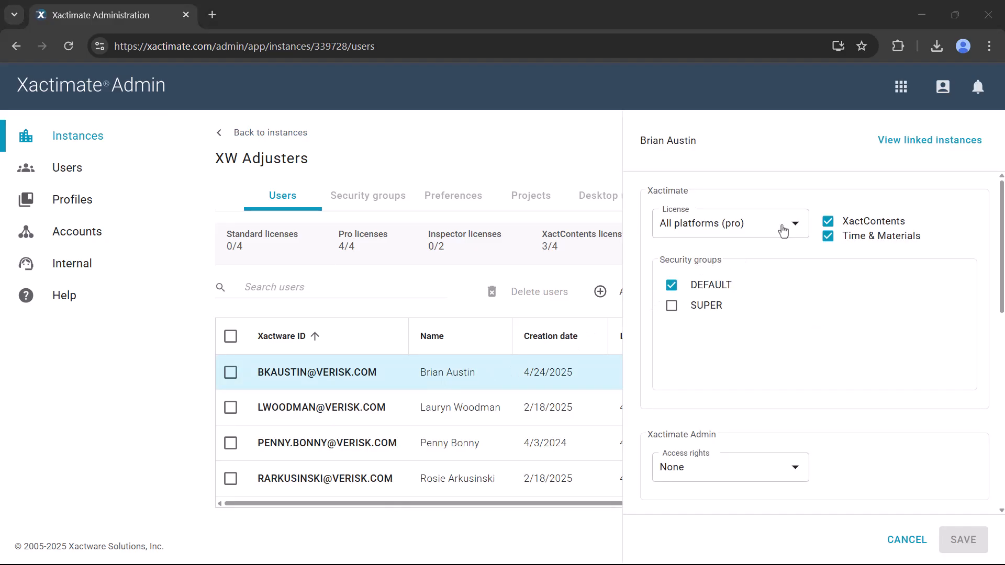
{"action": "left_click", "coordinate": [729, 223]}
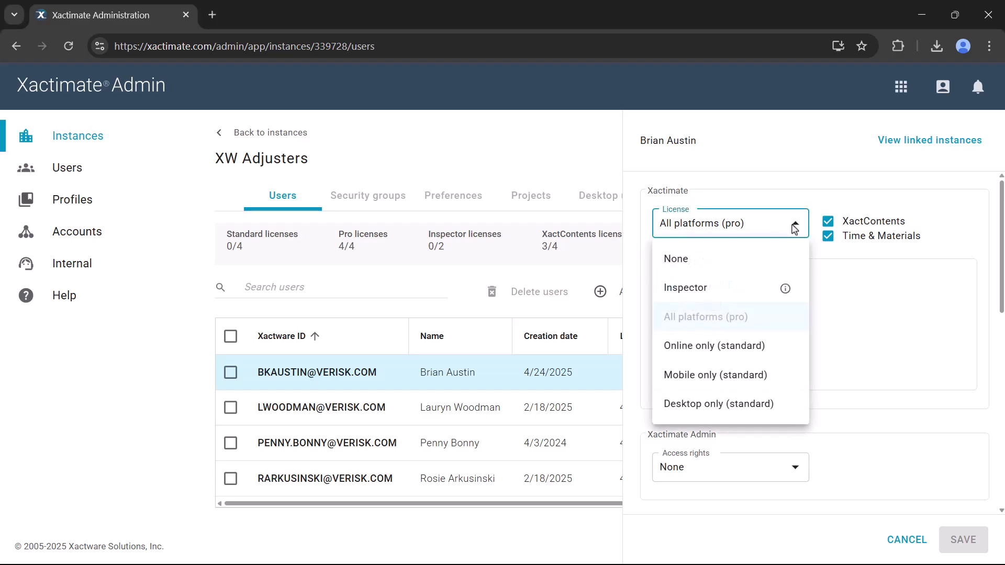
{"action": "mouse_move", "coordinate": [714, 345]}
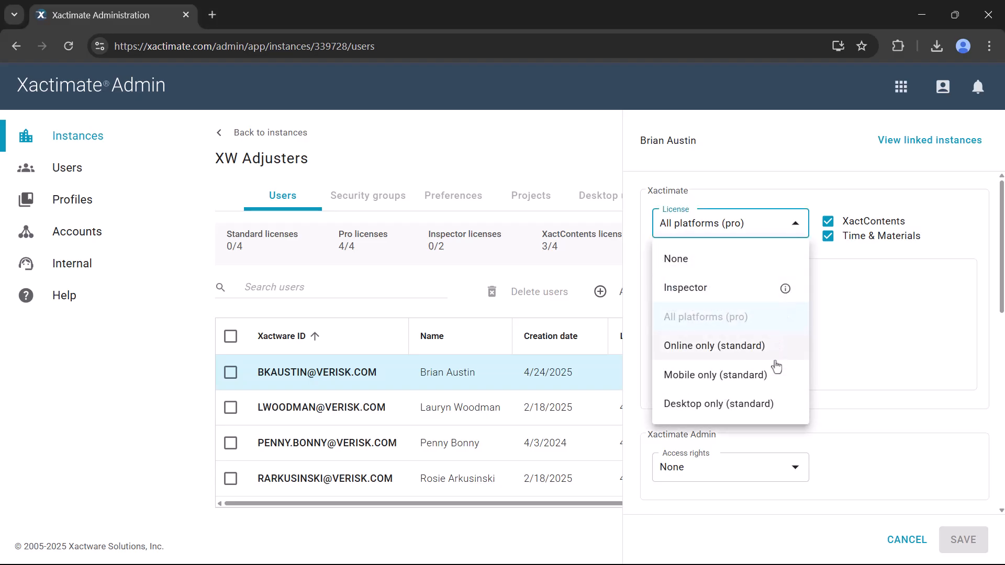
{"action": "left_click", "coordinate": [716, 375]}
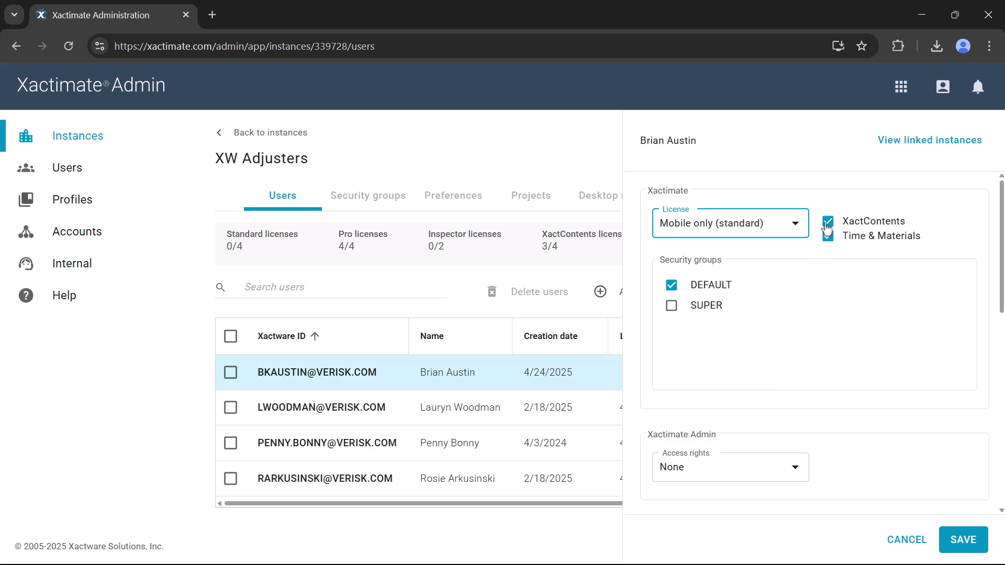
{"action": "left_click", "coordinate": [829, 221]}
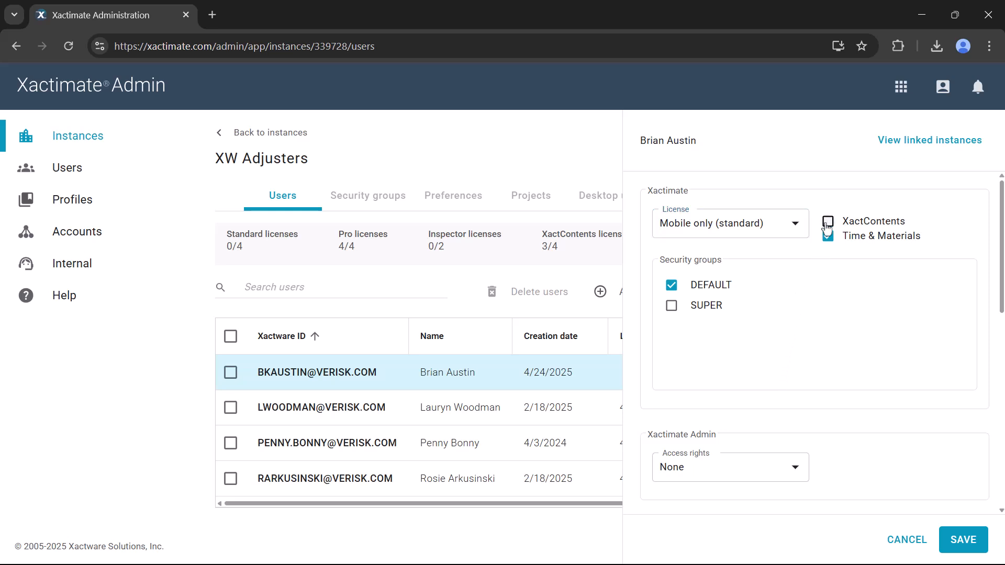
{"action": "left_click", "coordinate": [828, 236]}
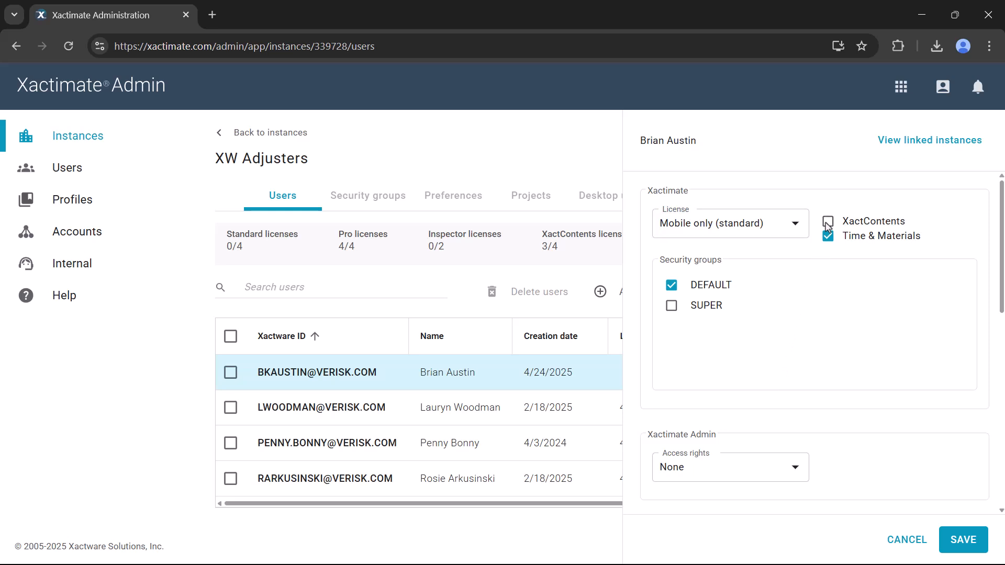
{"action": "left_click", "coordinate": [828, 220]}
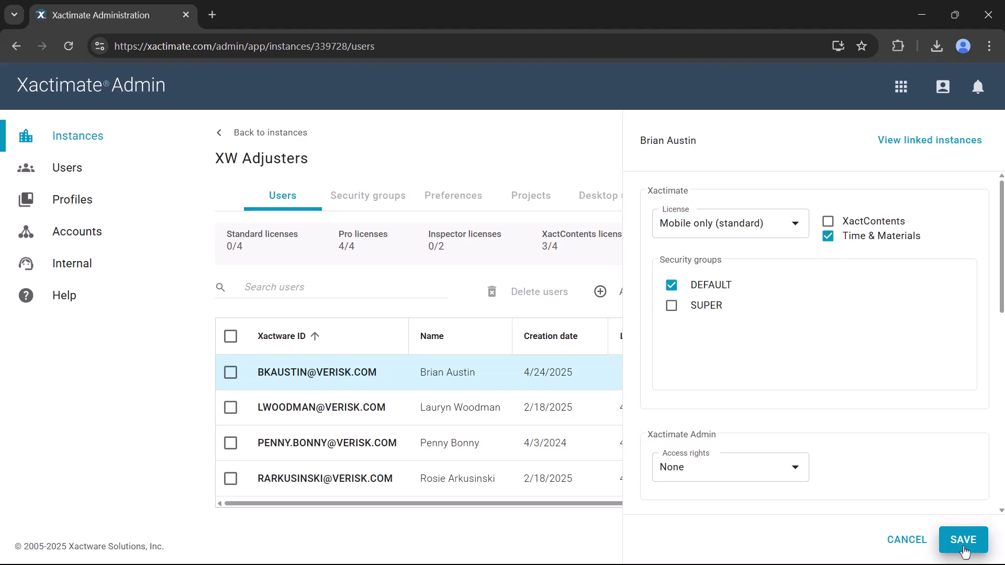
{"action": "left_click", "coordinate": [963, 539]}
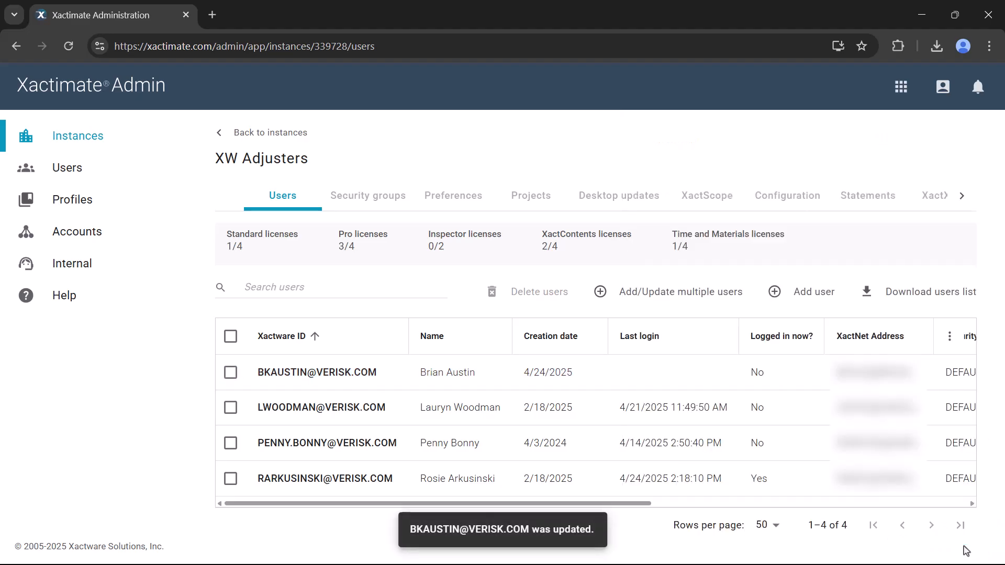
{"action": "left_click", "coordinate": [319, 372]}
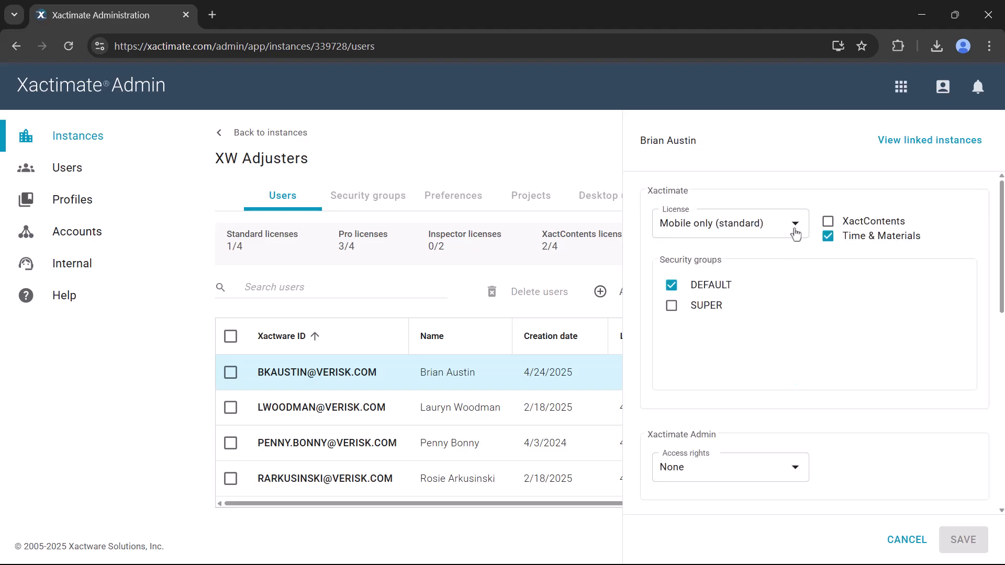
{"action": "left_click", "coordinate": [729, 223]}
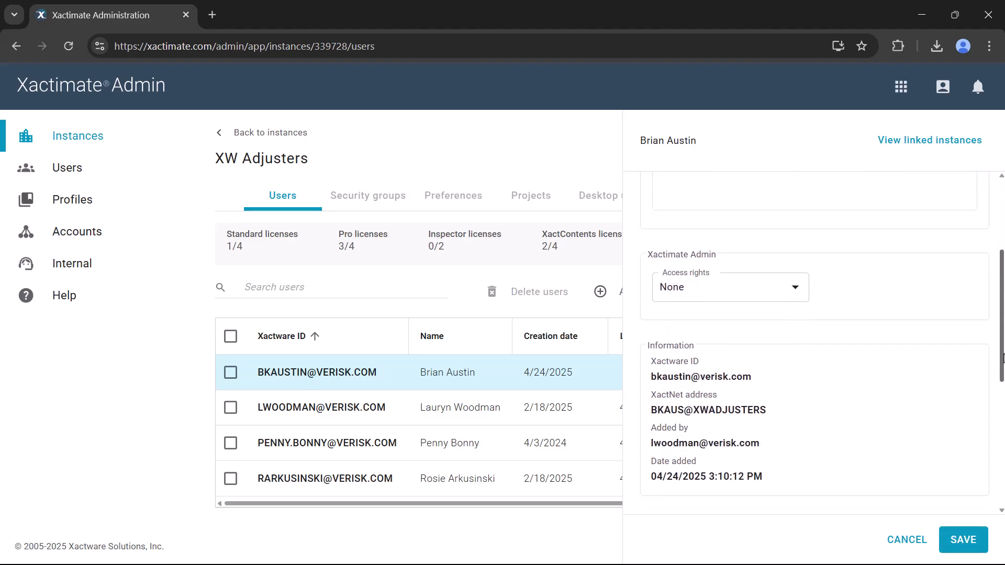
{"action": "scroll", "scroll_direction": "down", "scroll_amount": 3}
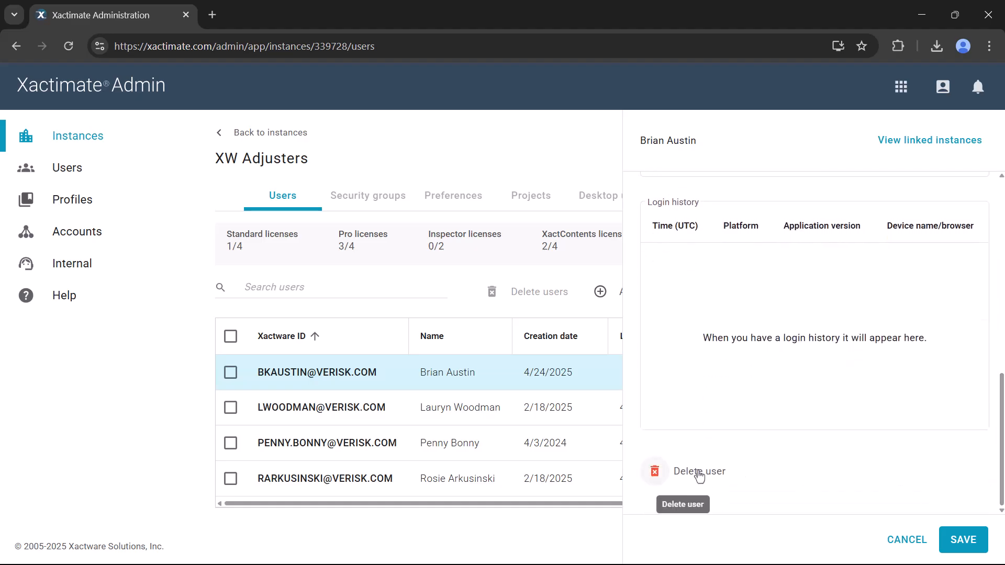
{"action": "left_click", "coordinate": [699, 471]}
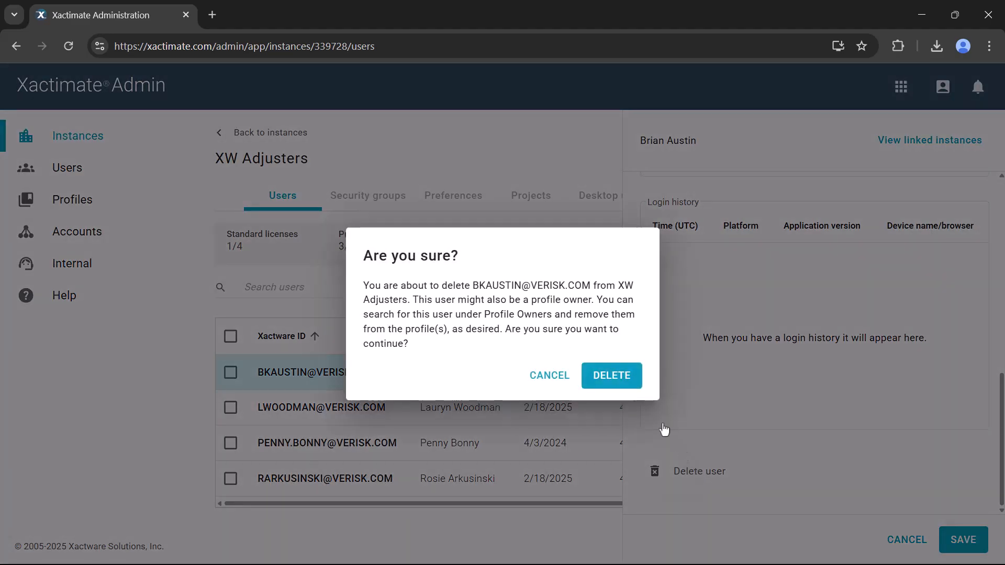
{"action": "left_click", "coordinate": [610, 375]}
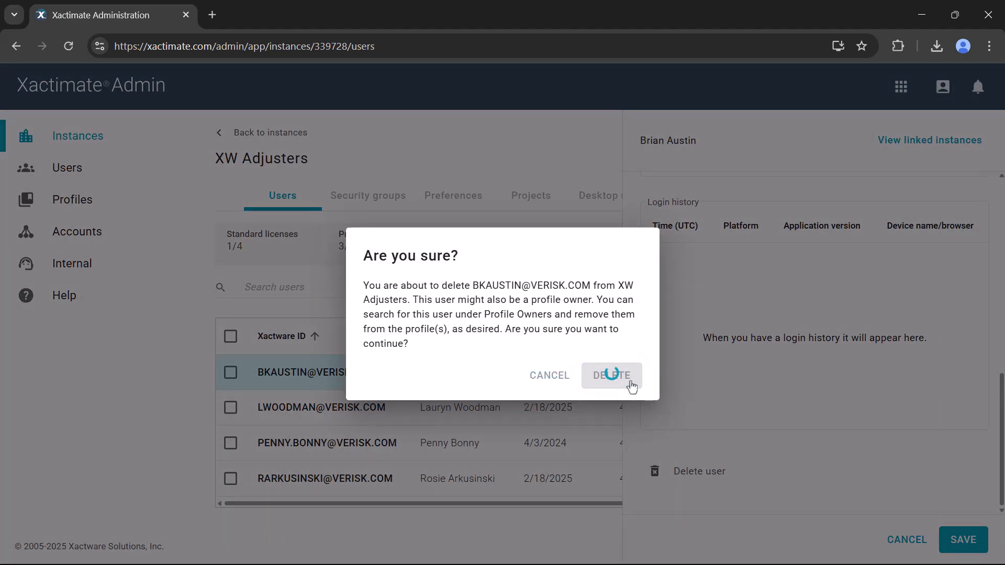
{"action": "left_click", "coordinate": [611, 375]}
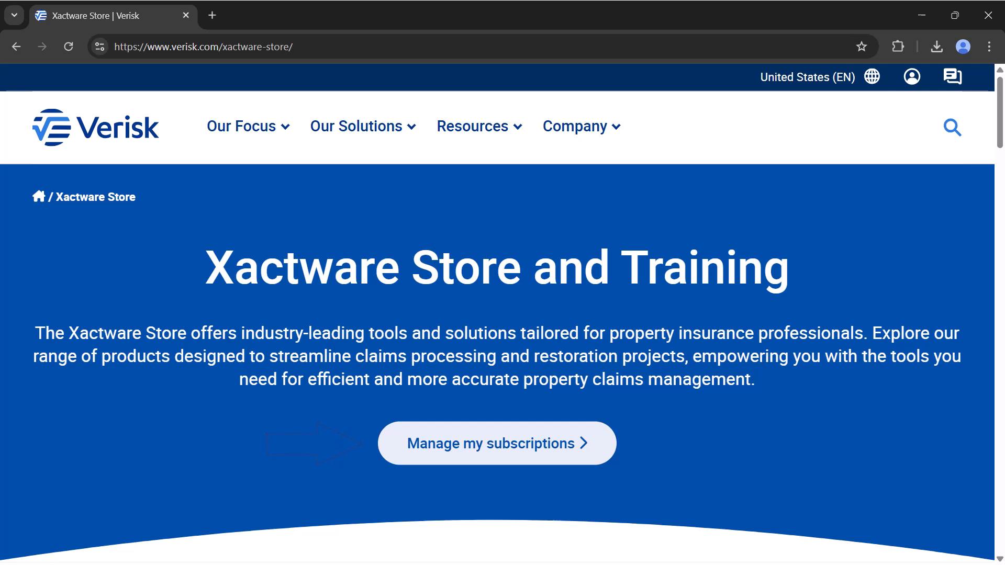
Use Manage my subscriptions to return to the XW Adjusters user list.
{"action": "left_click", "coordinate": [496, 443]}
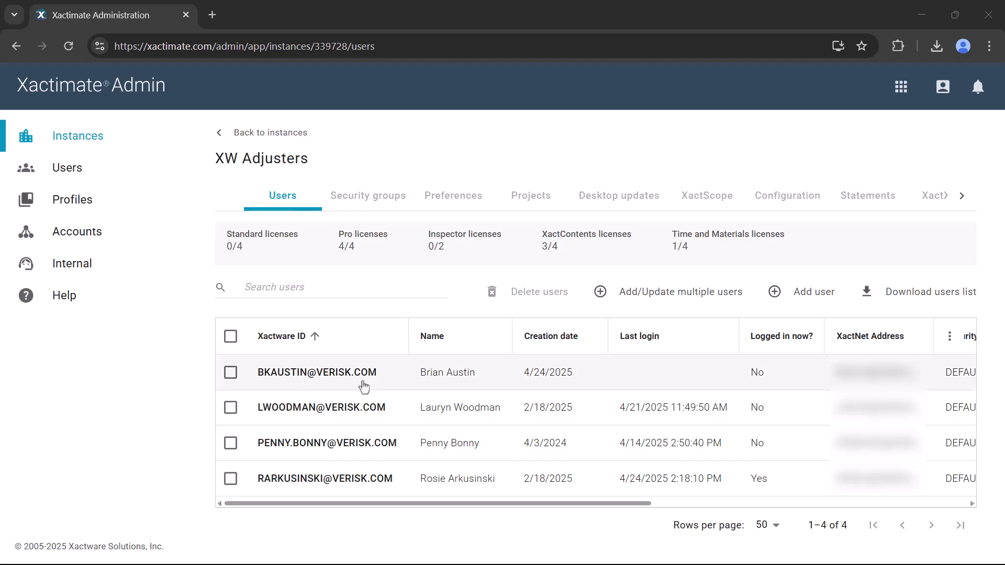
{"action": "left_click", "coordinate": [317, 373]}
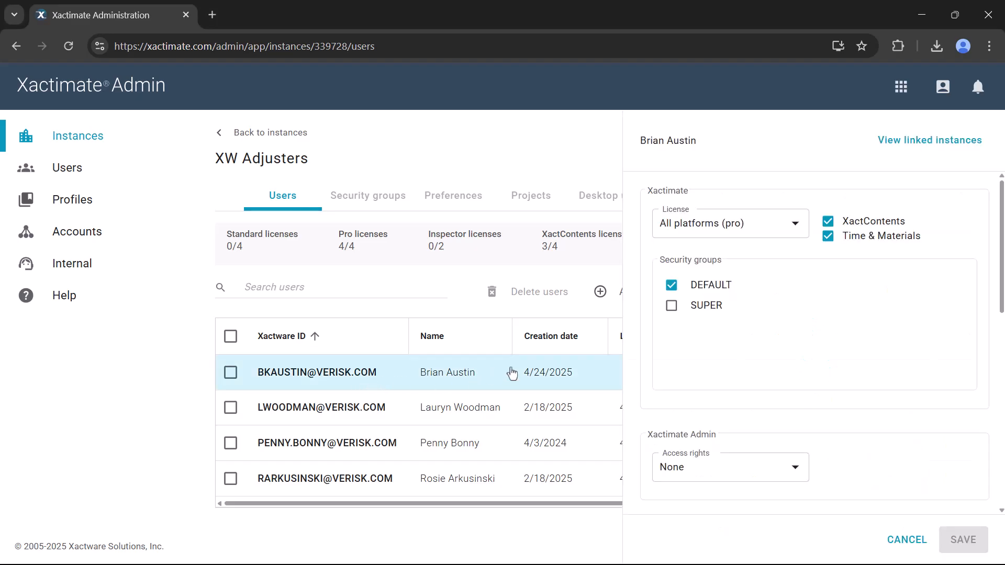
{"action": "left_click", "coordinate": [730, 223]}
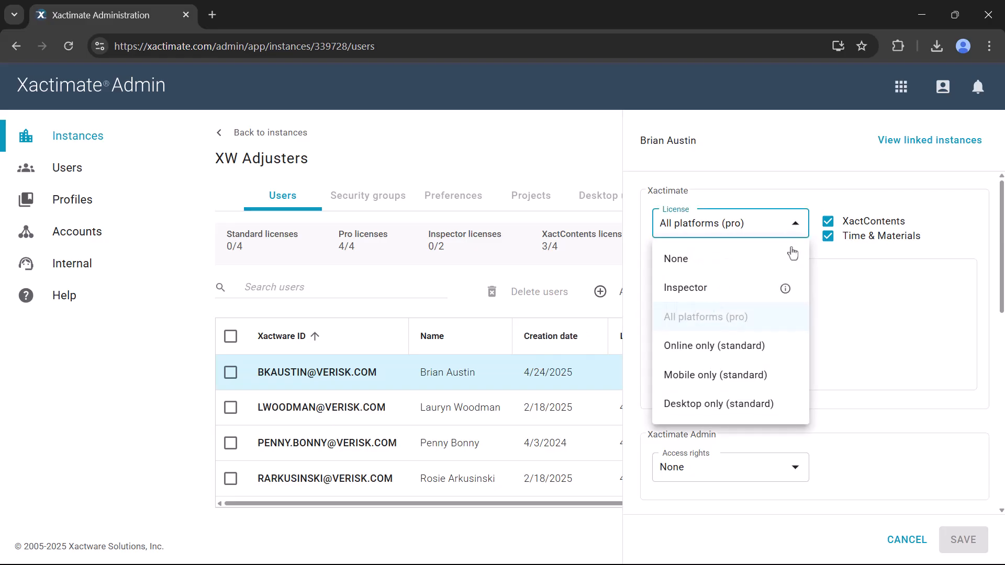
{"action": "left_click", "coordinate": [675, 259]}
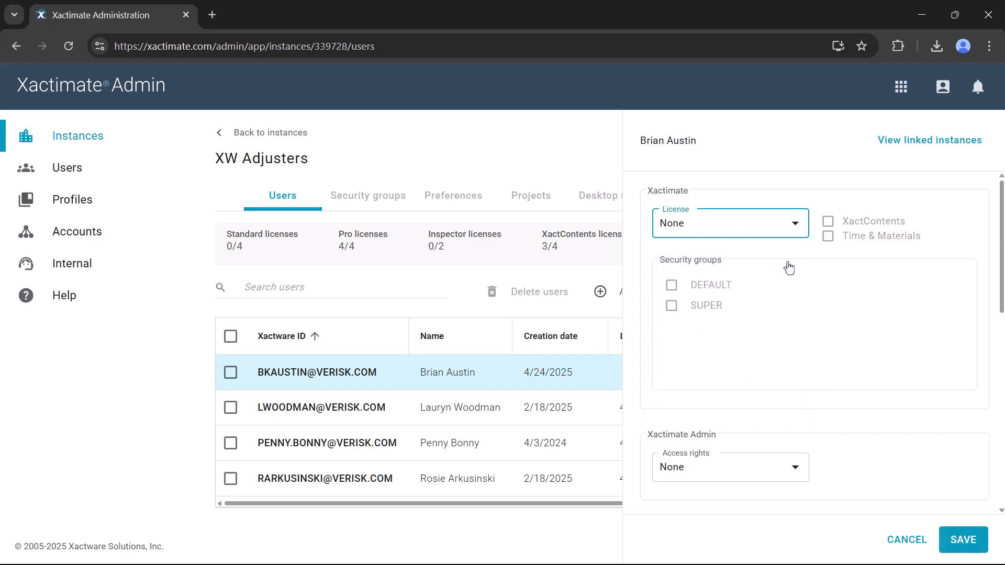